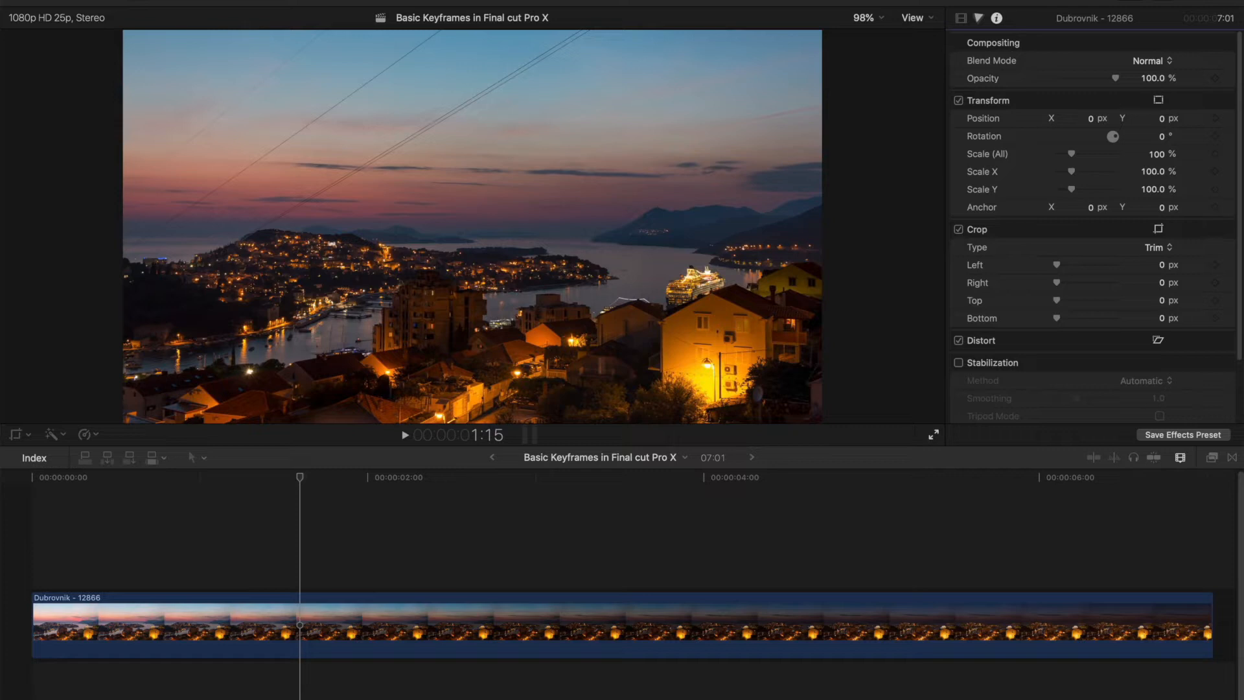
pyautogui.moveTo(729, 180)
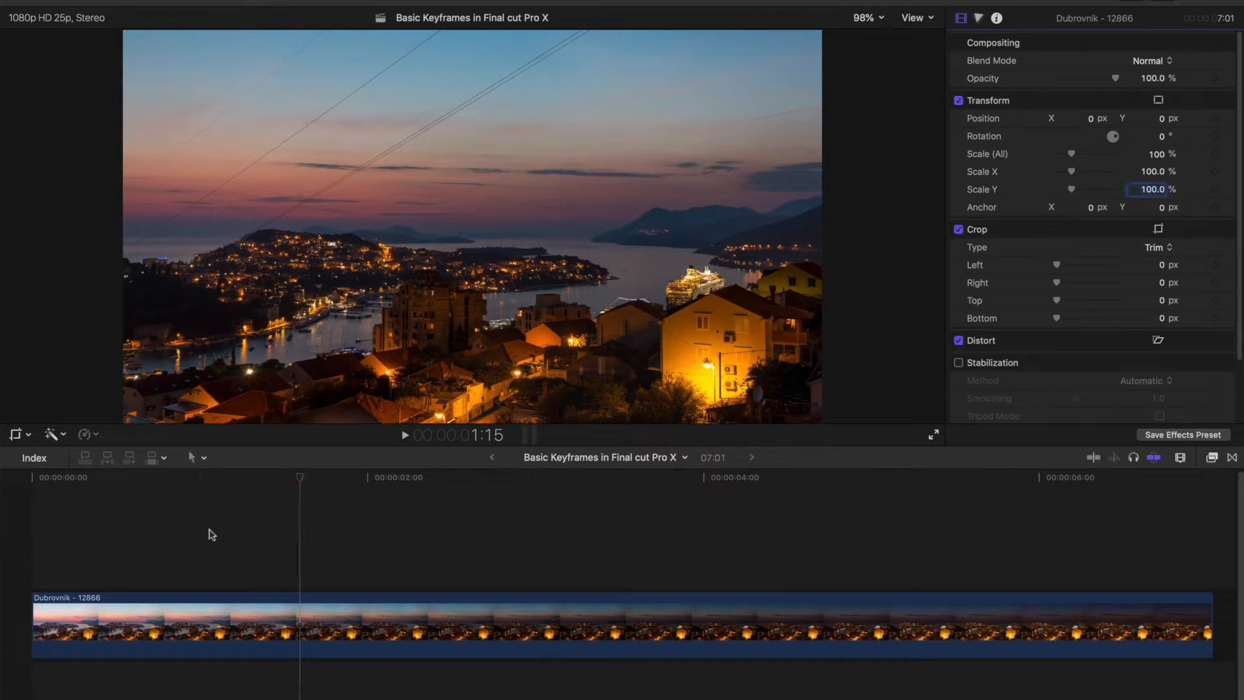
# - Play the timeline and return the playhead to just over one second in
pyautogui.click(403, 434)
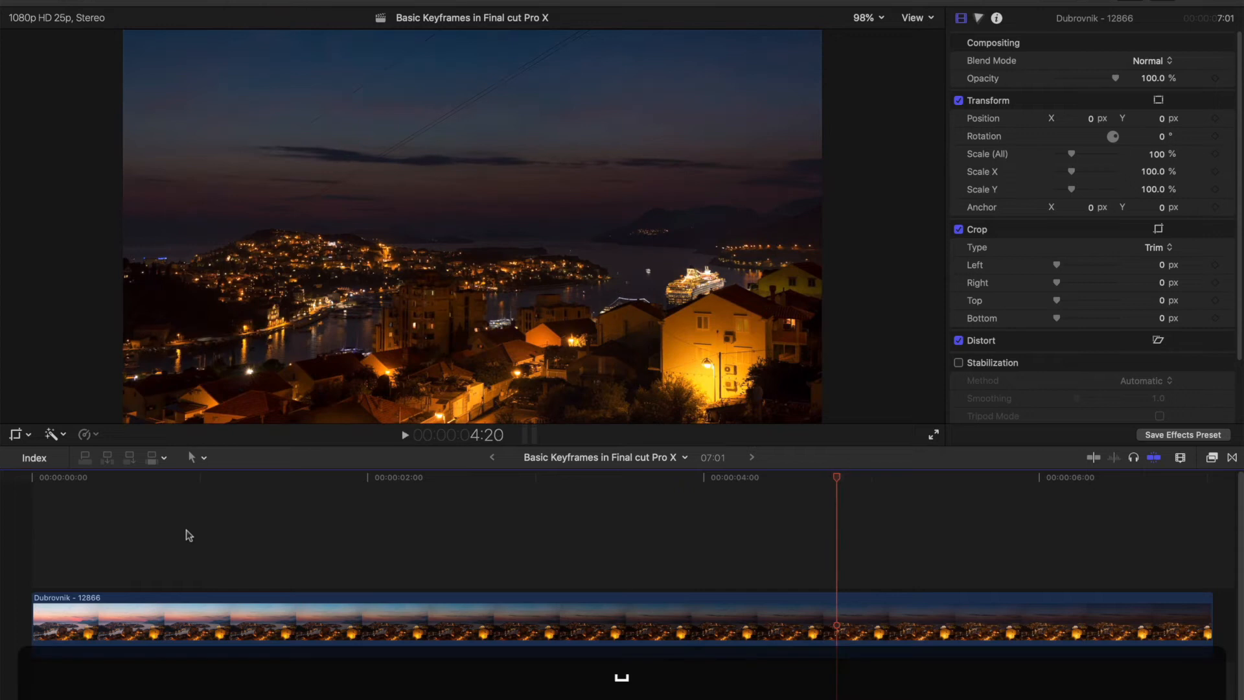
pyautogui.click(403, 434)
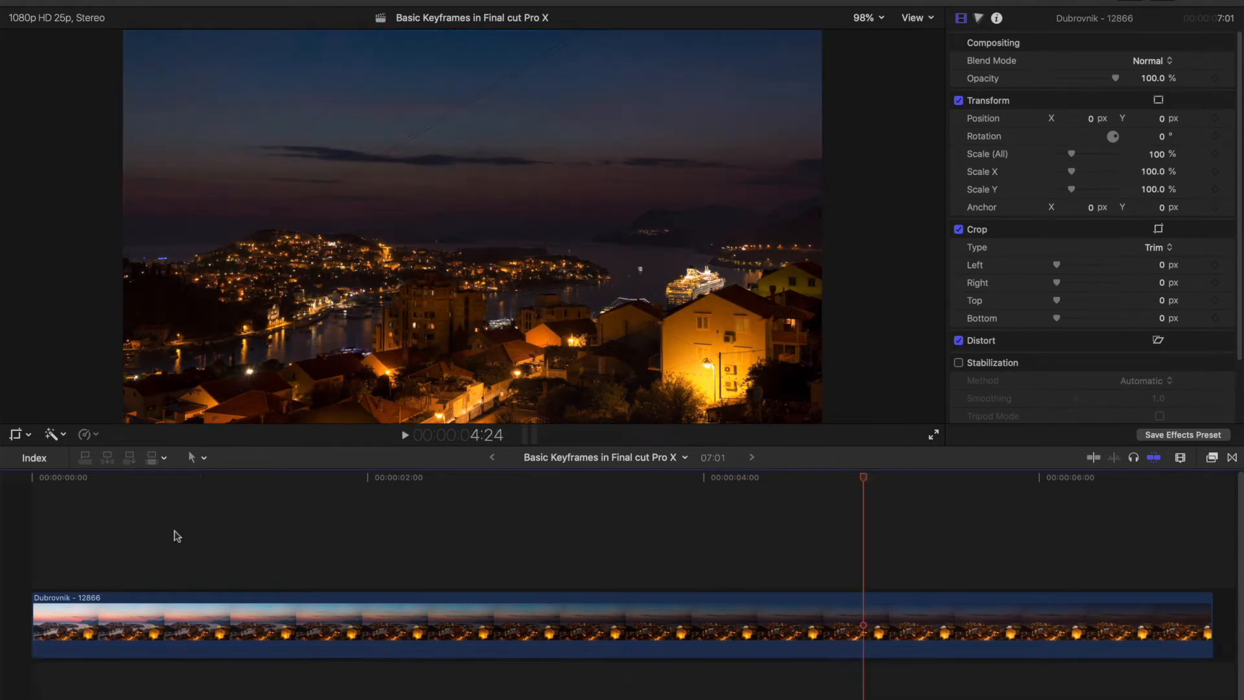
pyautogui.click(283, 476)
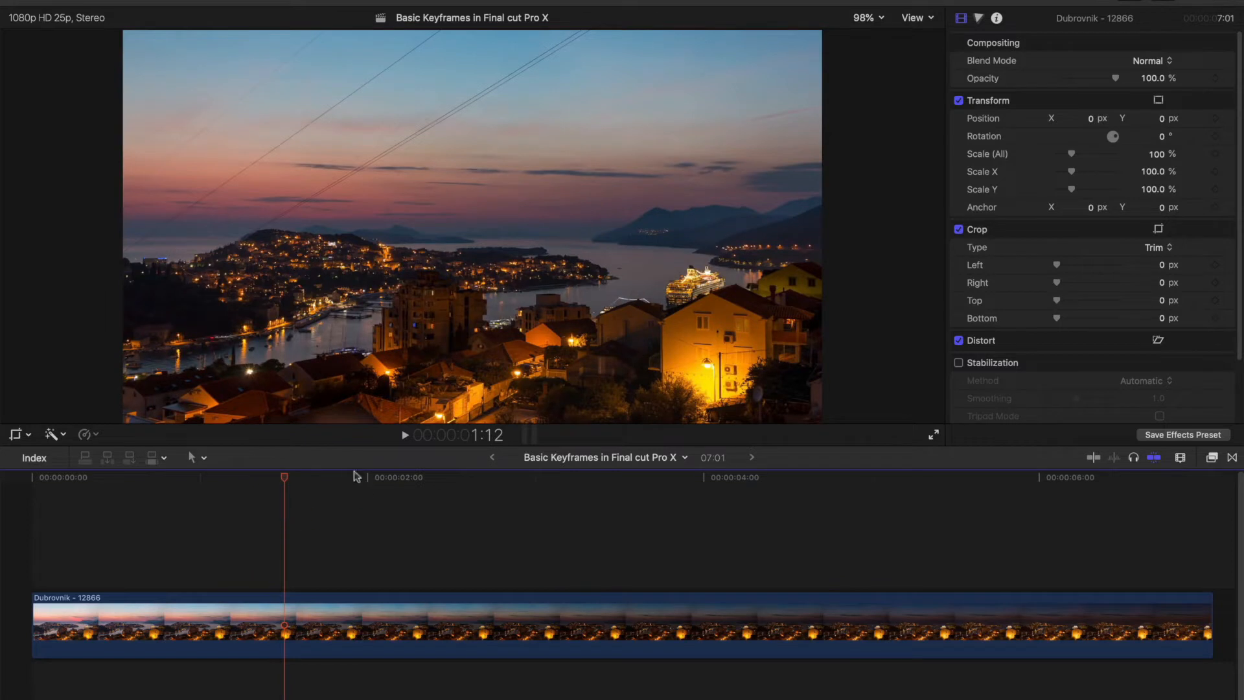
pyautogui.moveTo(286, 480)
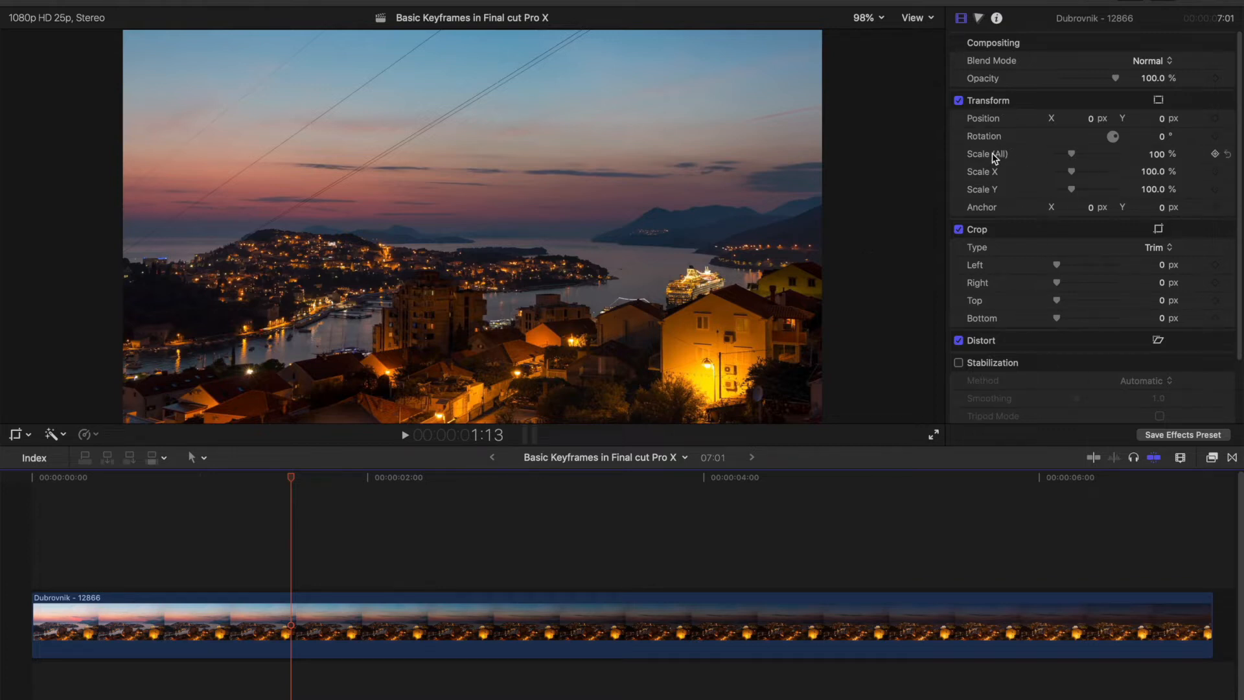
pyautogui.moveTo(508, 611)
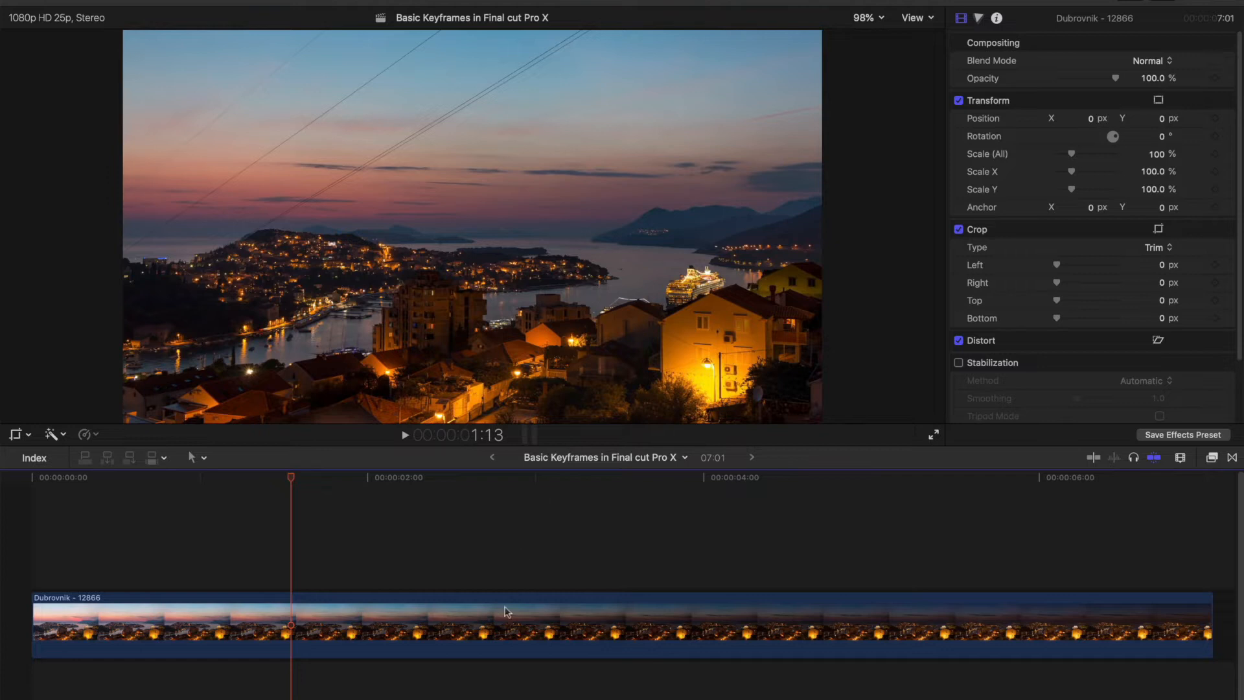
# - Select the Dubrovnik clip and add a Scale (All) keyframe at 100%
pyautogui.click(424, 626)
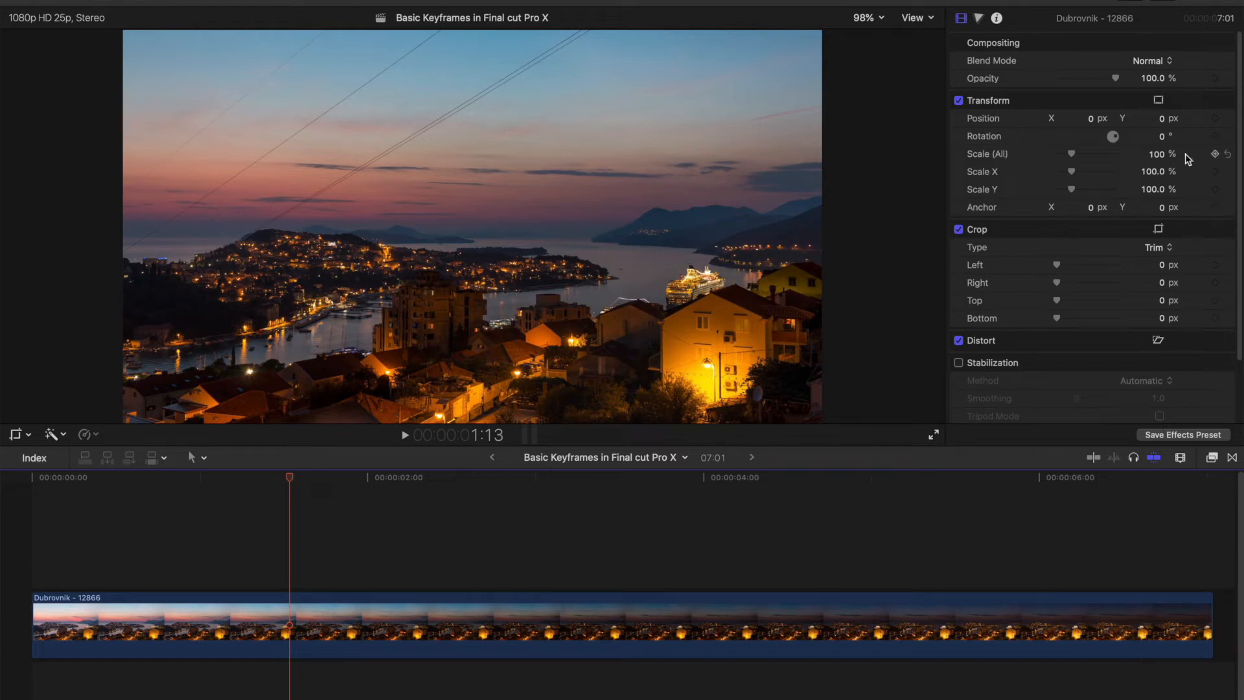
pyautogui.moveTo(1222, 155)
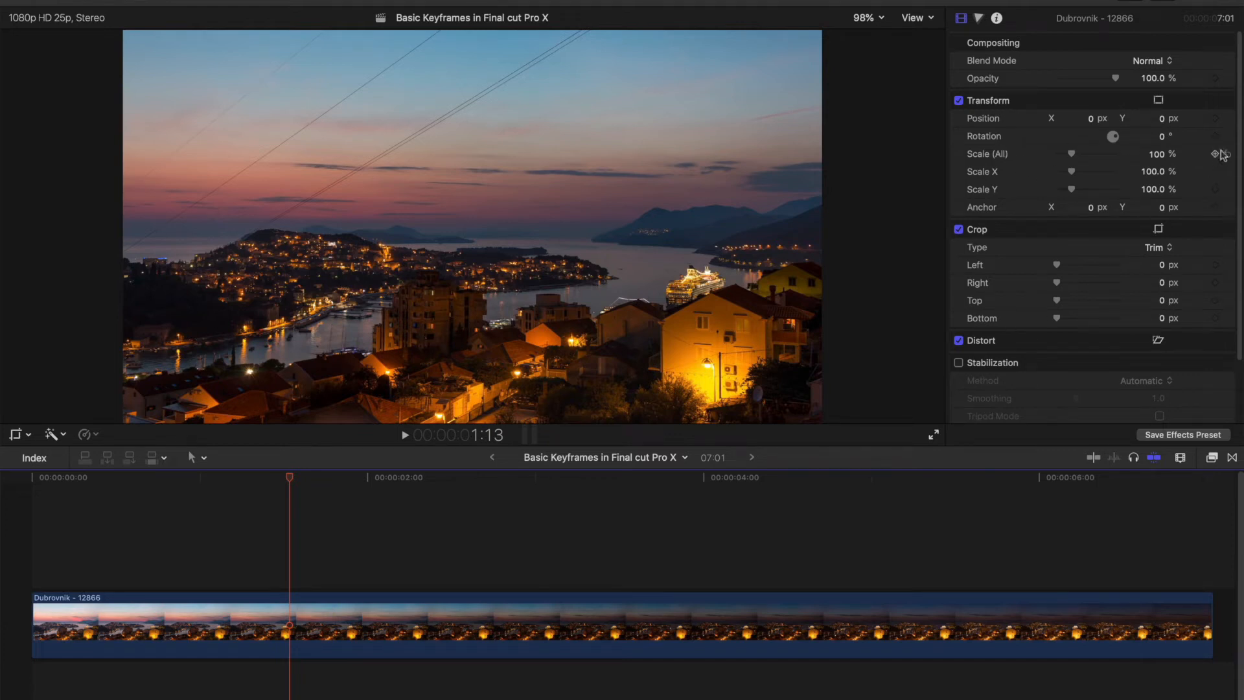
pyautogui.moveTo(1216, 154)
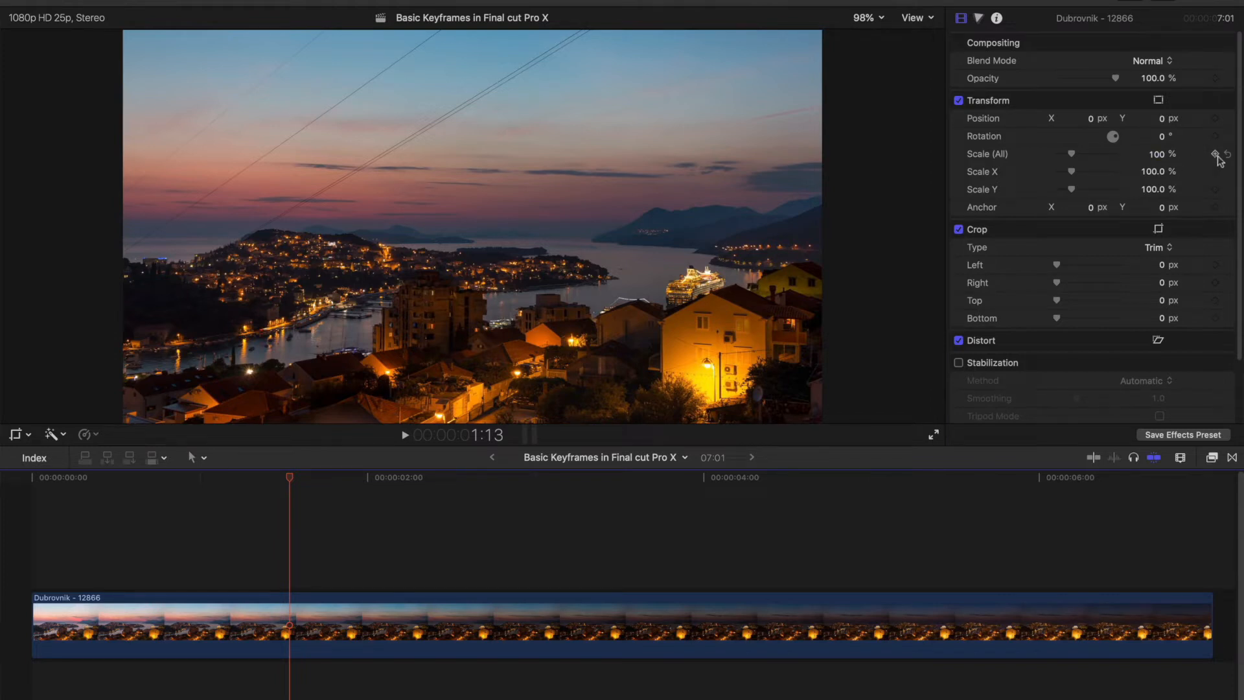
pyautogui.click(1216, 153)
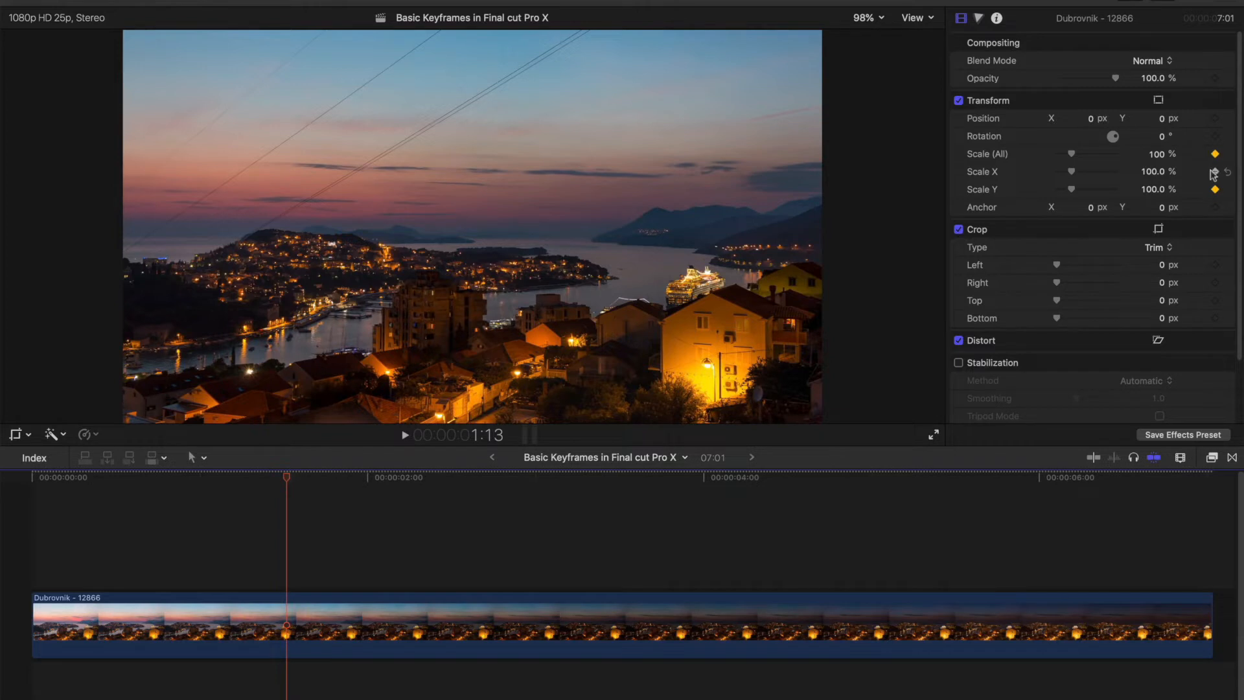
pyautogui.click(1214, 173)
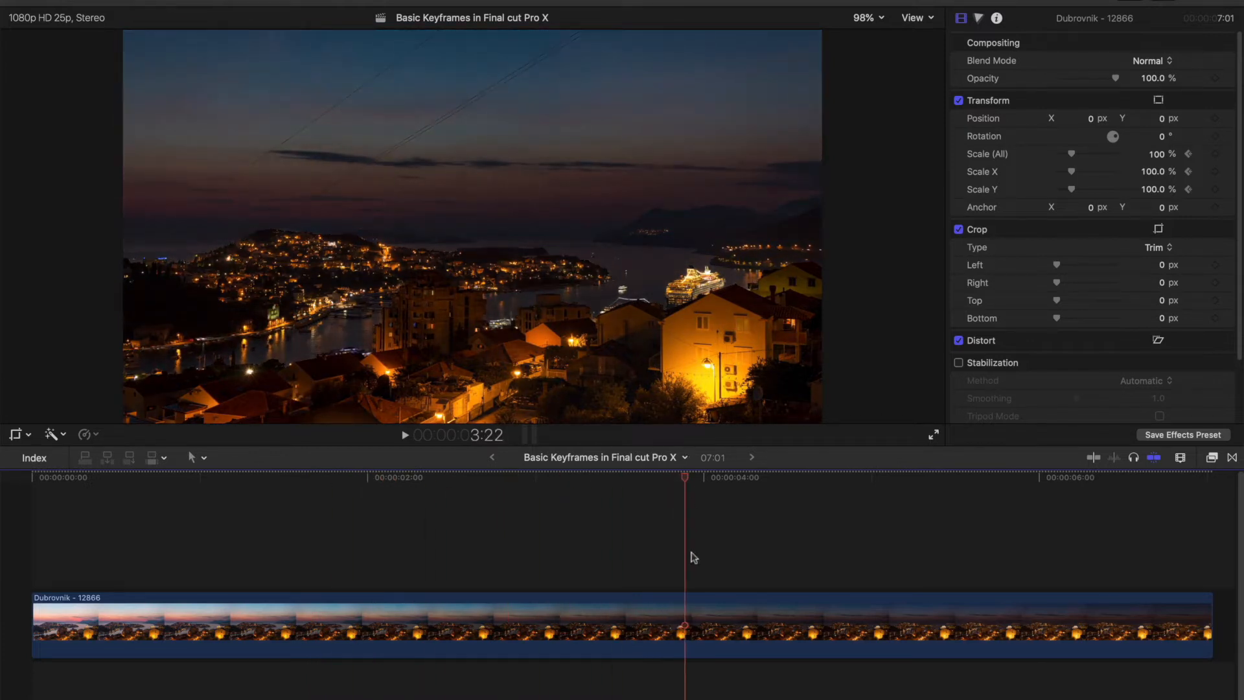
pyautogui.moveTo(698, 475)
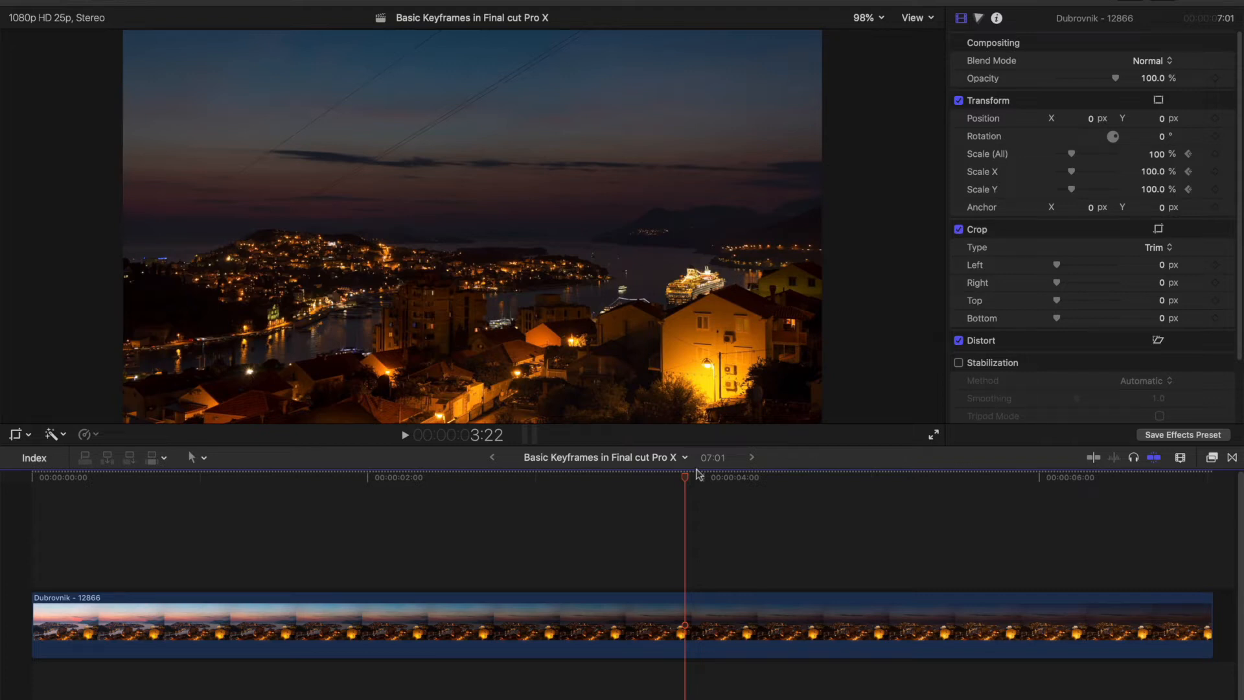
pyautogui.moveTo(1164, 142)
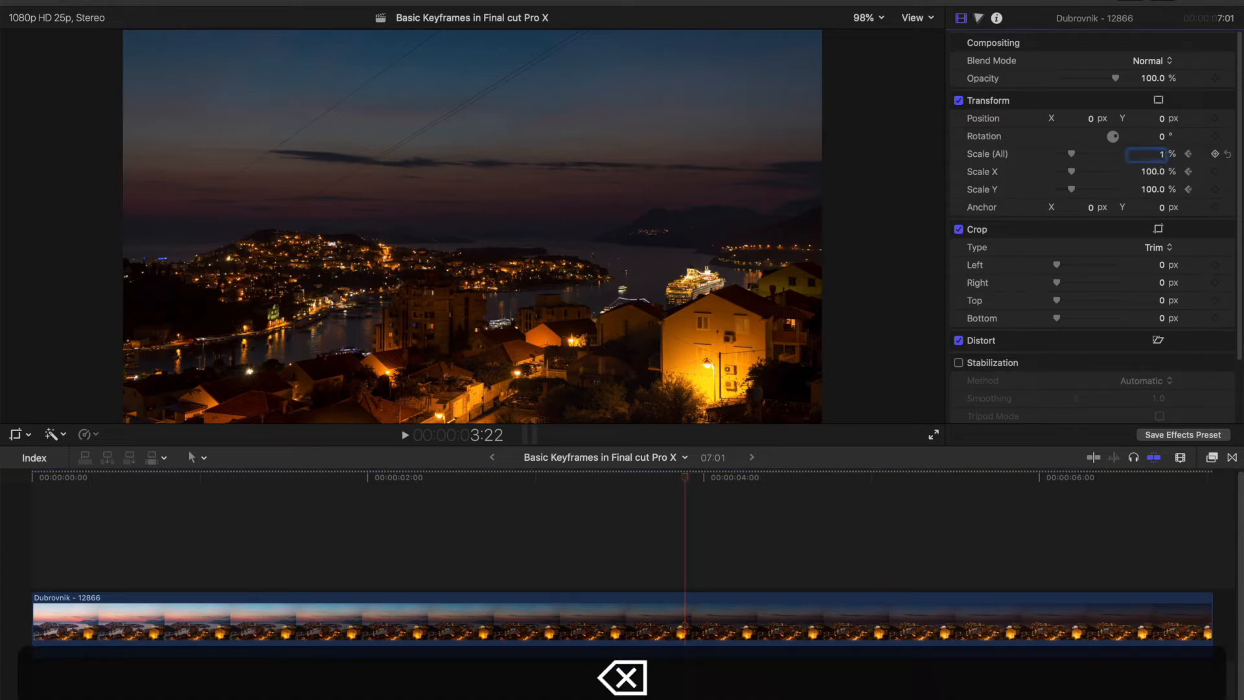
pyautogui.write('110')
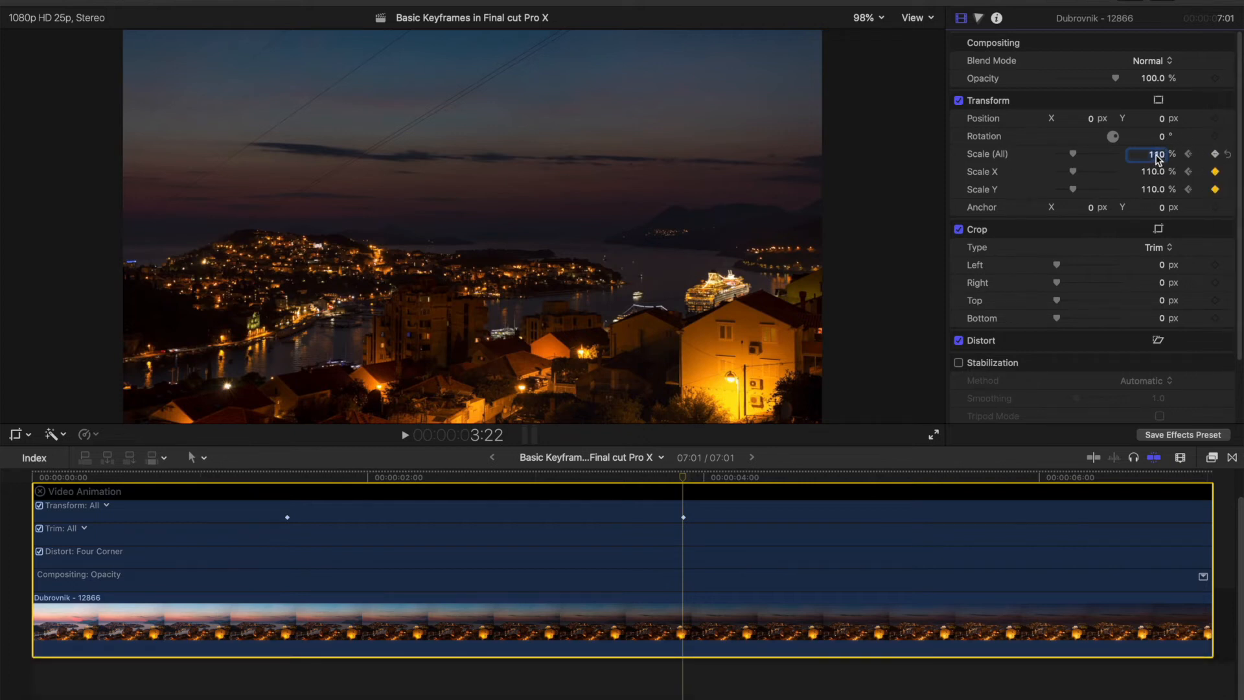
# - Enter 150 for Scale (All) at the second keyframe
pyautogui.write('150')
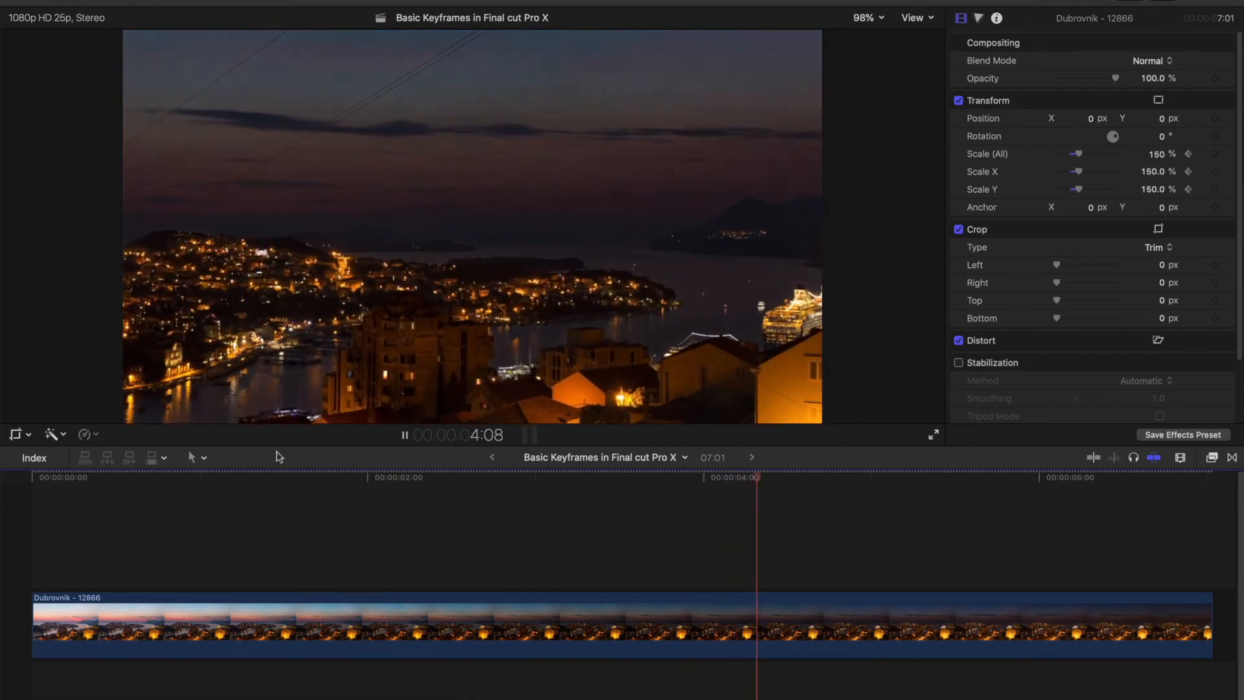
# - Return the playhead near 1:09 and play the clip to check the 100% to 150% zoom
pyautogui.click(264, 478)
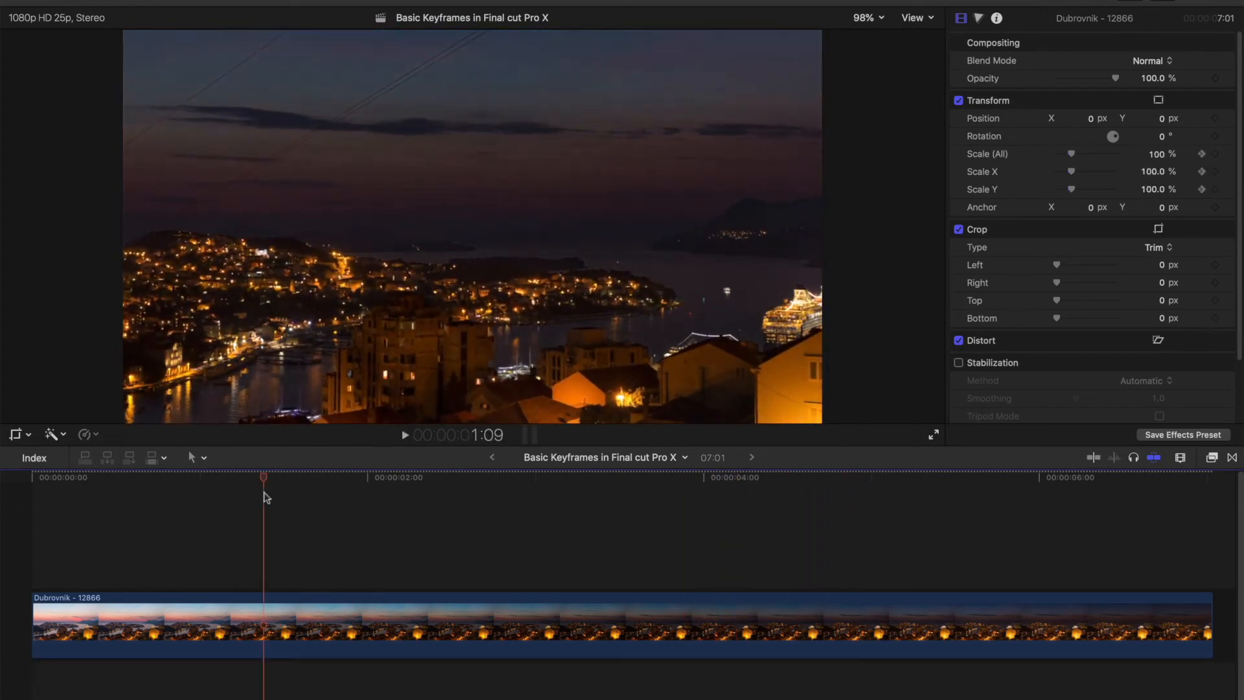
pyautogui.click(404, 434)
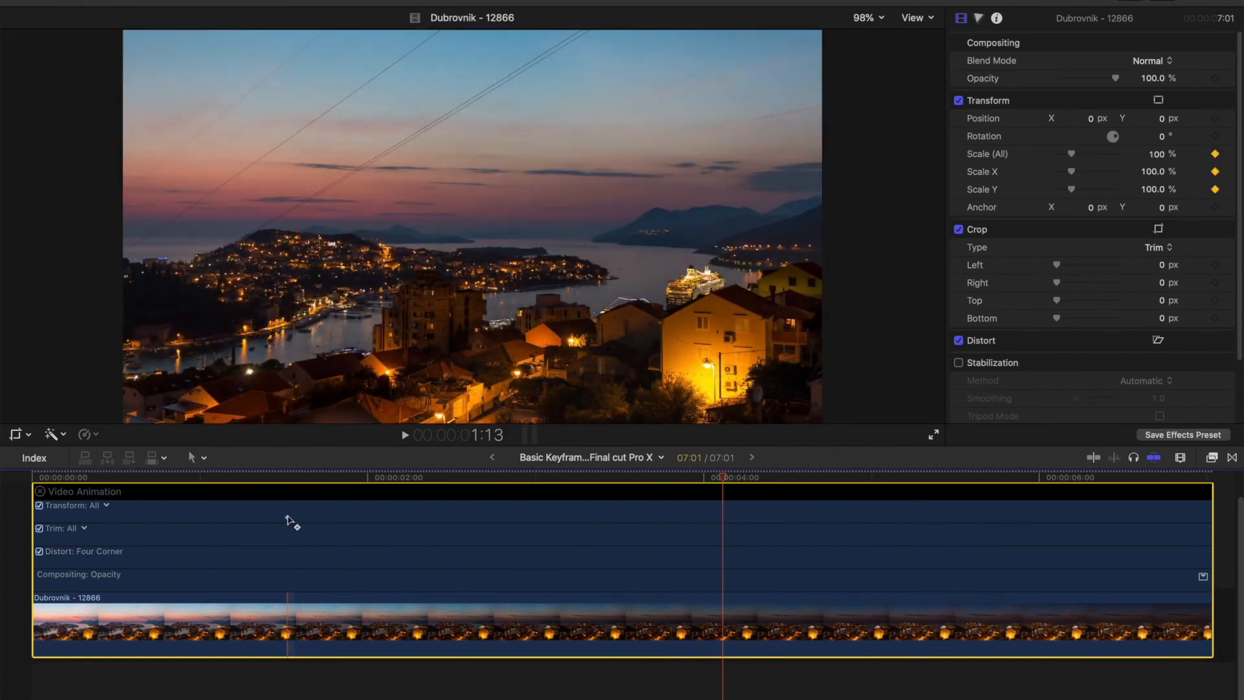
# - Delete the Transform scale keyframes and return the playhead near 1:15
pyautogui.rightClick(286, 519)
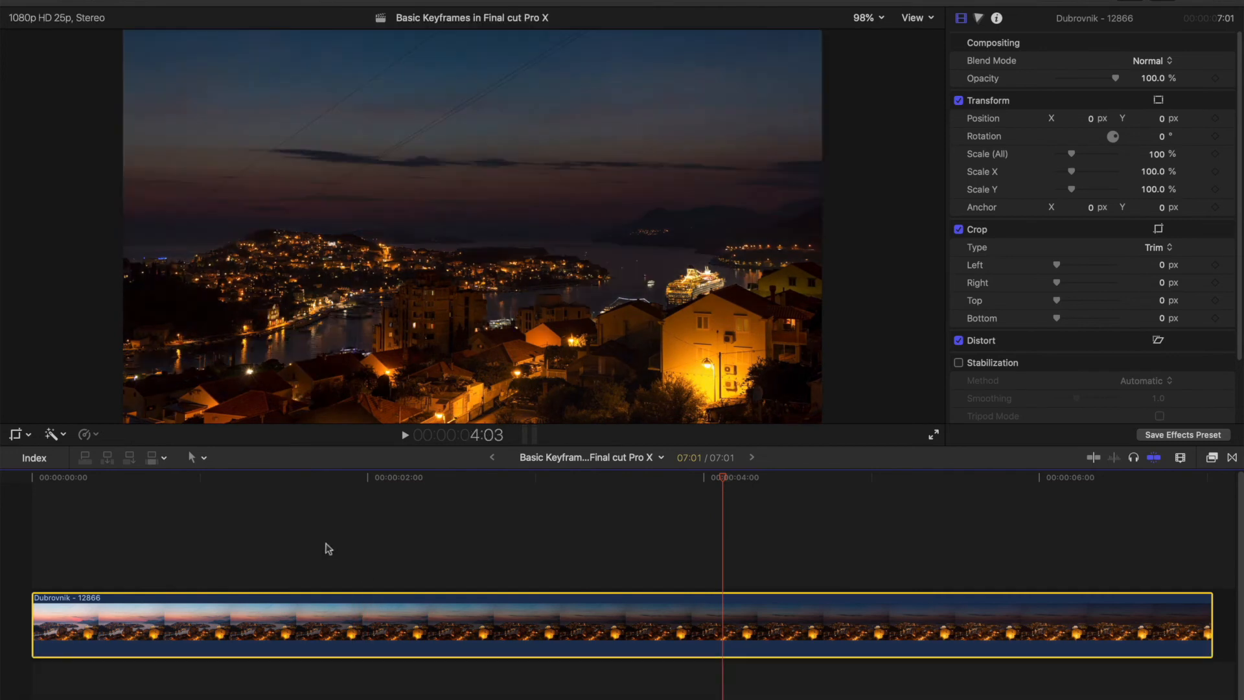
pyautogui.click(305, 477)
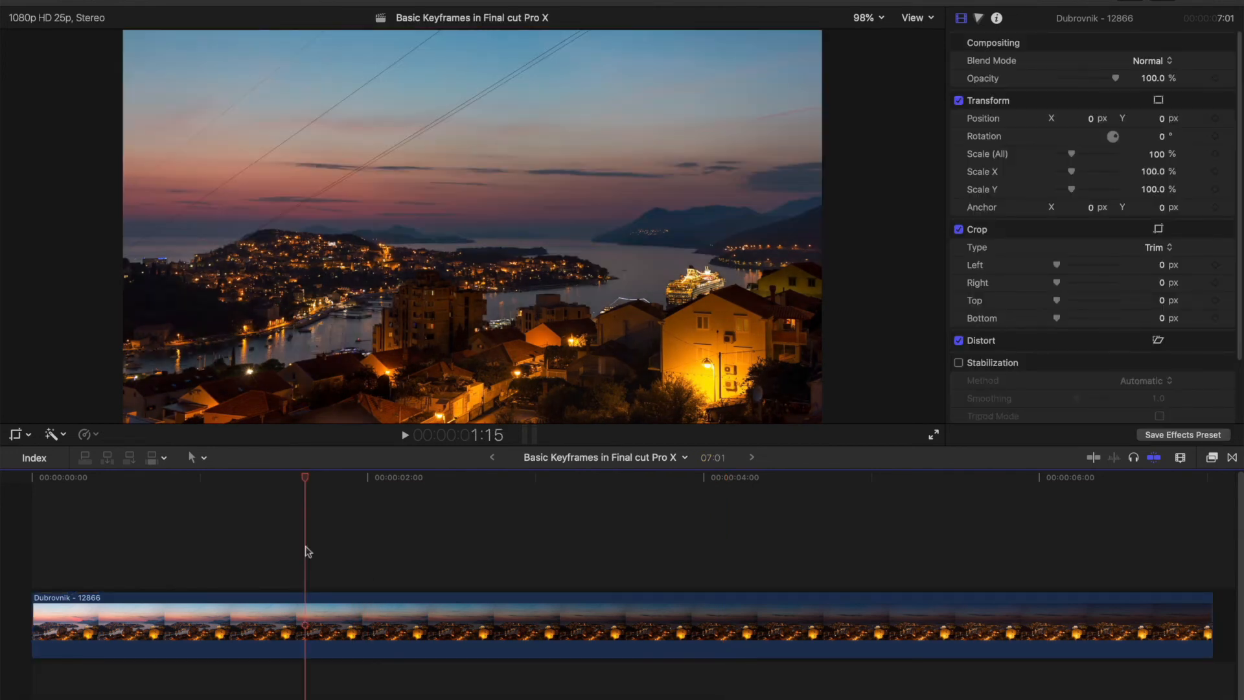